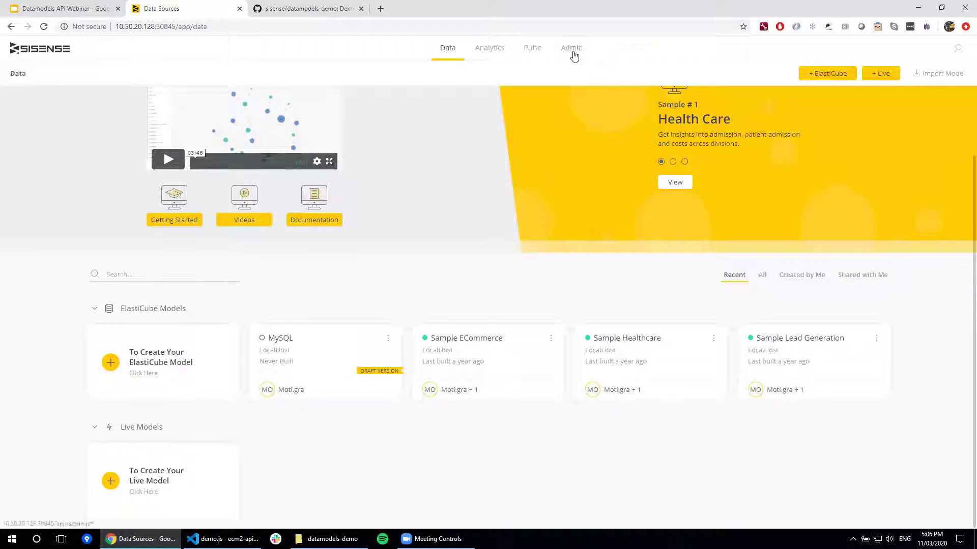
Go from Admin to the REST API reference and switch it to version 2.0.
{"action": "left_click", "coordinate": [571, 47]}
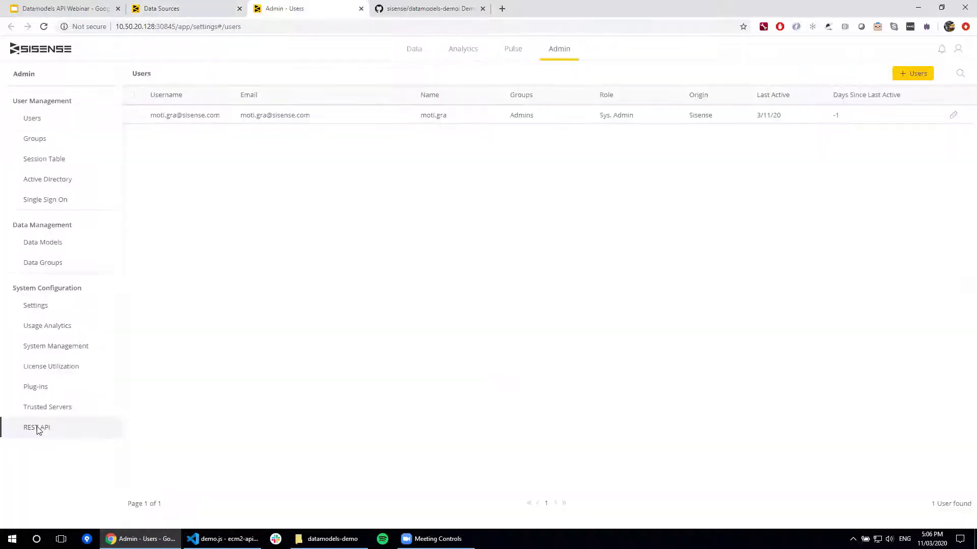
{"action": "left_click", "coordinate": [36, 427]}
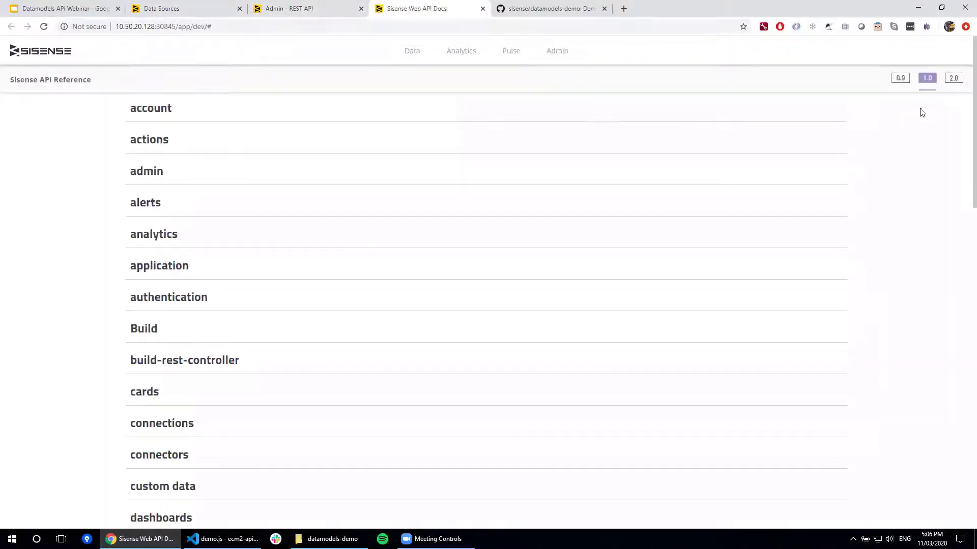
{"action": "left_click", "coordinate": [953, 78]}
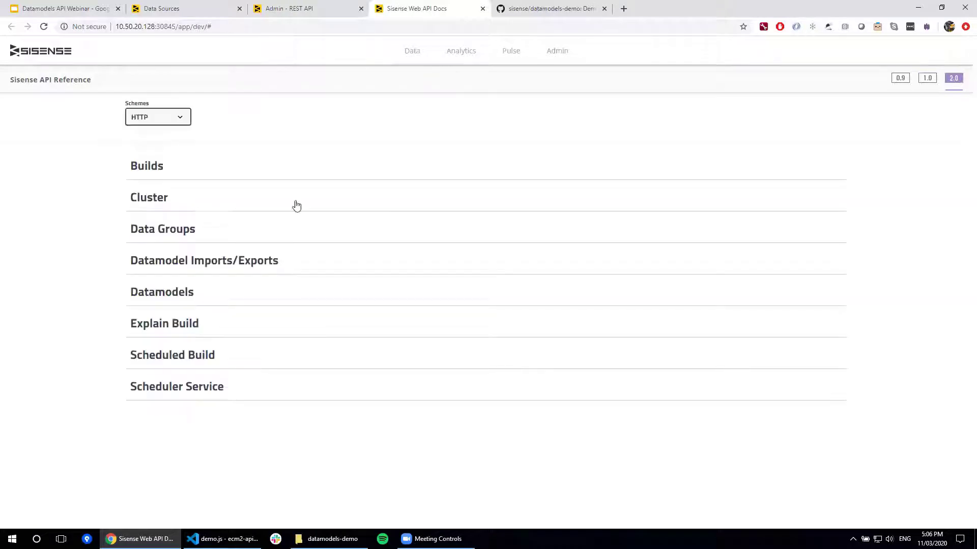
Expand the Datamodels endpoint group and browse its endpoints.
{"action": "left_click", "coordinate": [161, 292]}
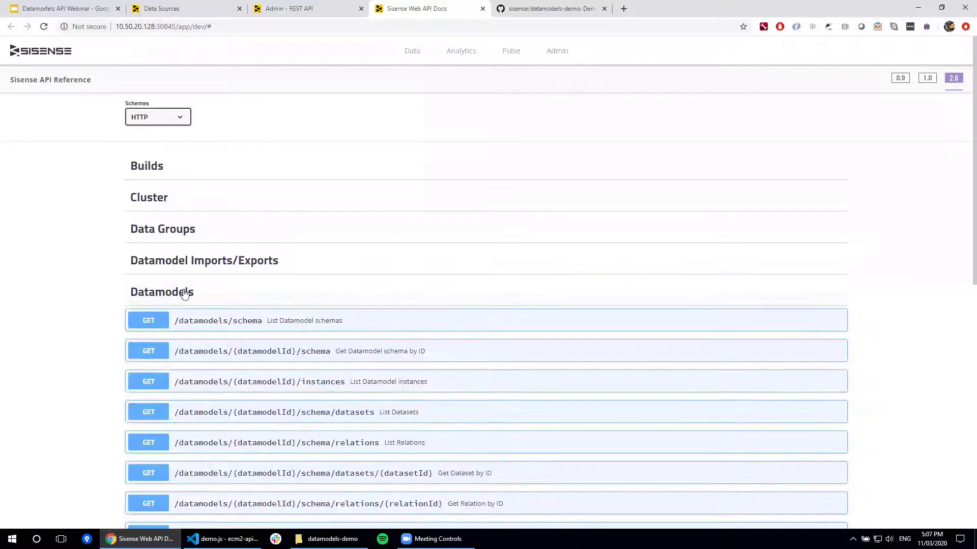
{"action": "scroll", "scroll_direction": "down", "scroll_amount": 3}
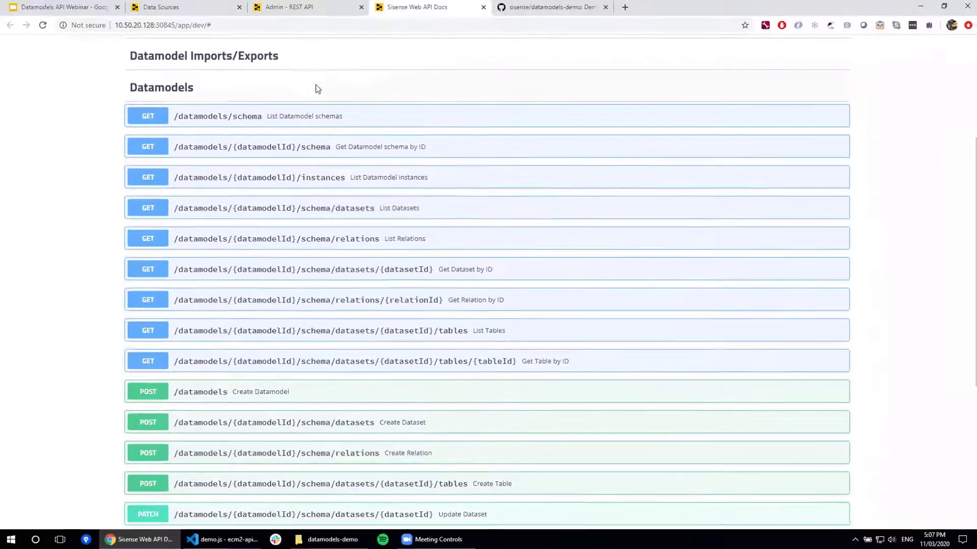
{"action": "left_click", "coordinate": [221, 539]}
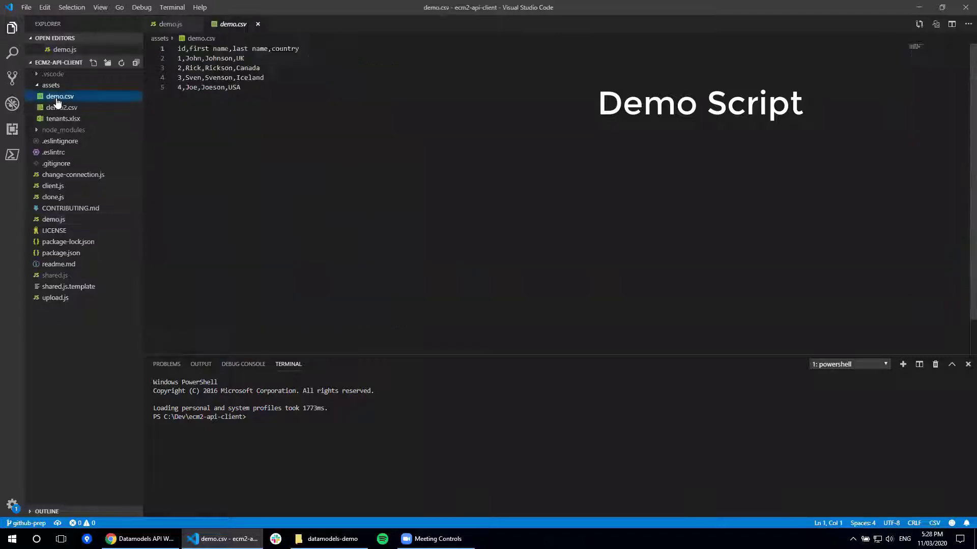
Show demo.csv with its four customer rows in the editor.
{"action": "left_click", "coordinate": [172, 24]}
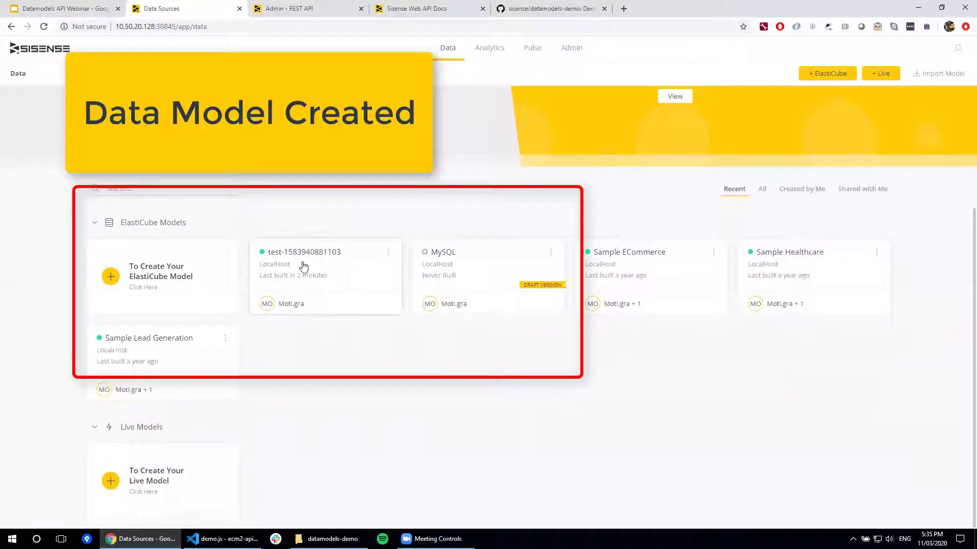
{"action": "mouse_move", "coordinate": [313, 266]}
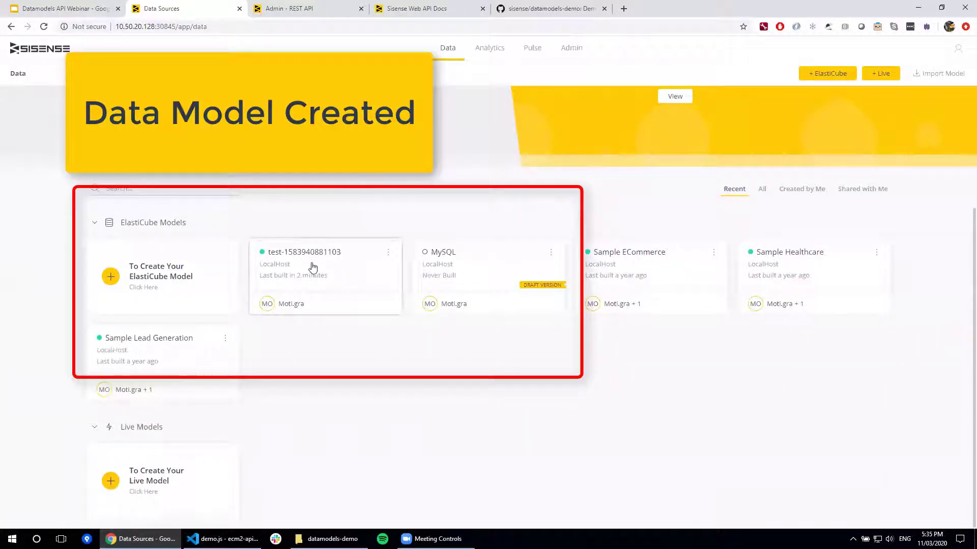
{"action": "left_click", "coordinate": [304, 252]}
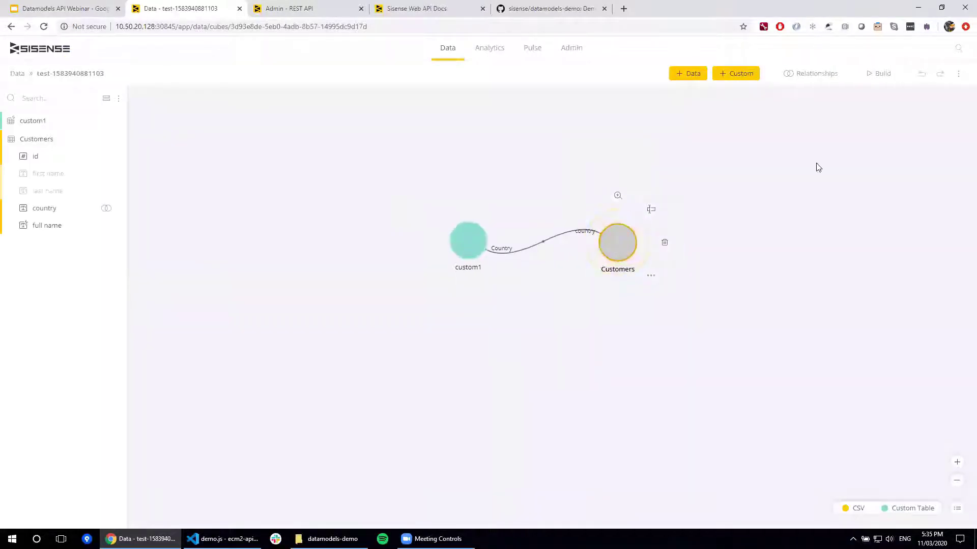
{"action": "left_click", "coordinate": [489, 48]}
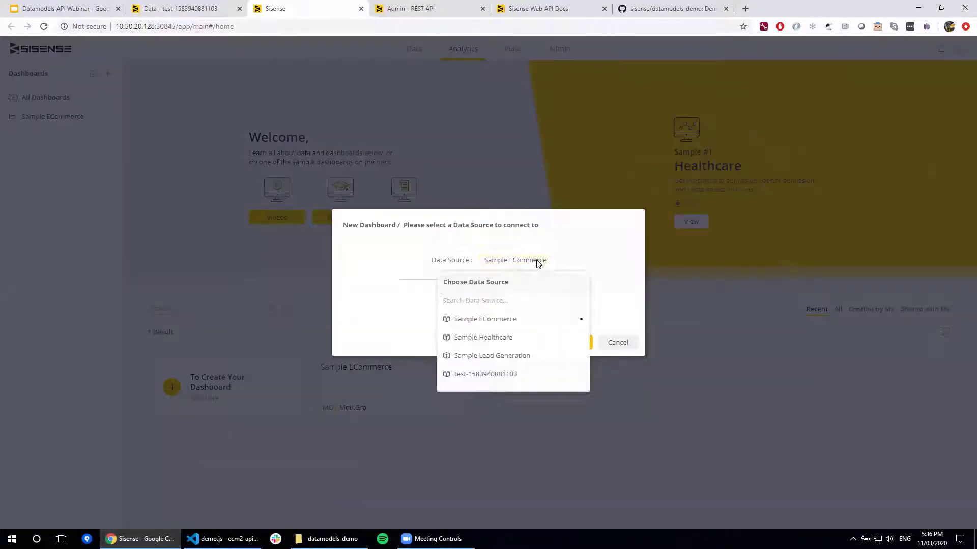
{"action": "left_click", "coordinate": [485, 373]}
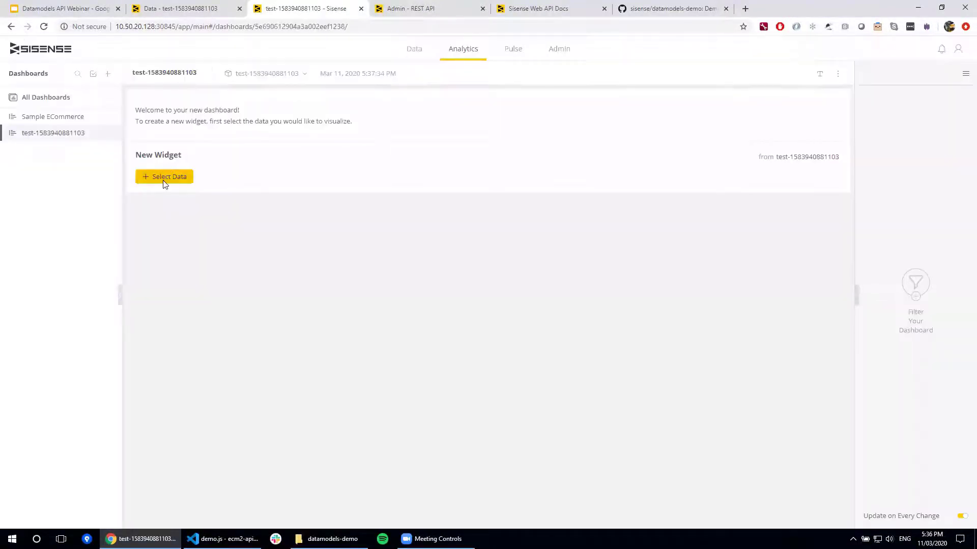
{"action": "left_click", "coordinate": [164, 176]}
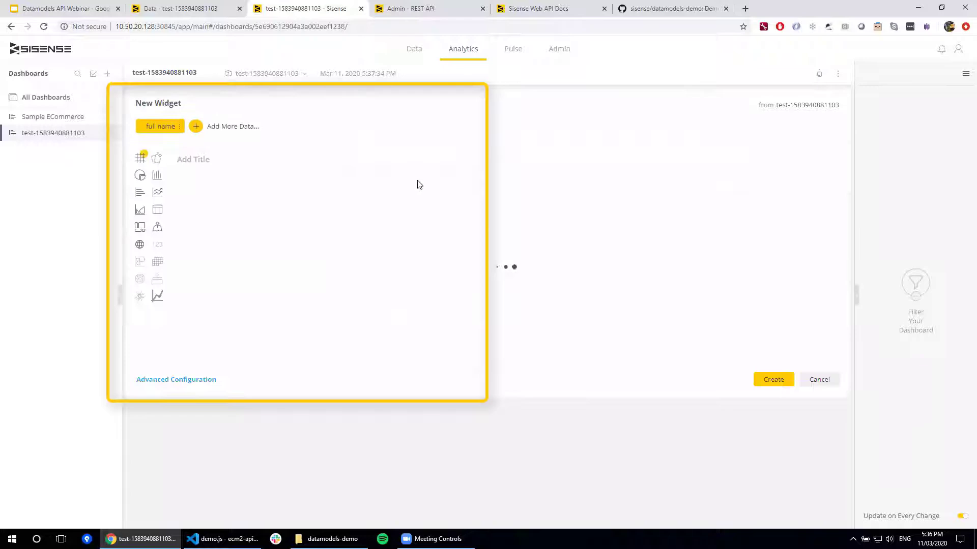
{"action": "left_click", "coordinate": [550, 8]}
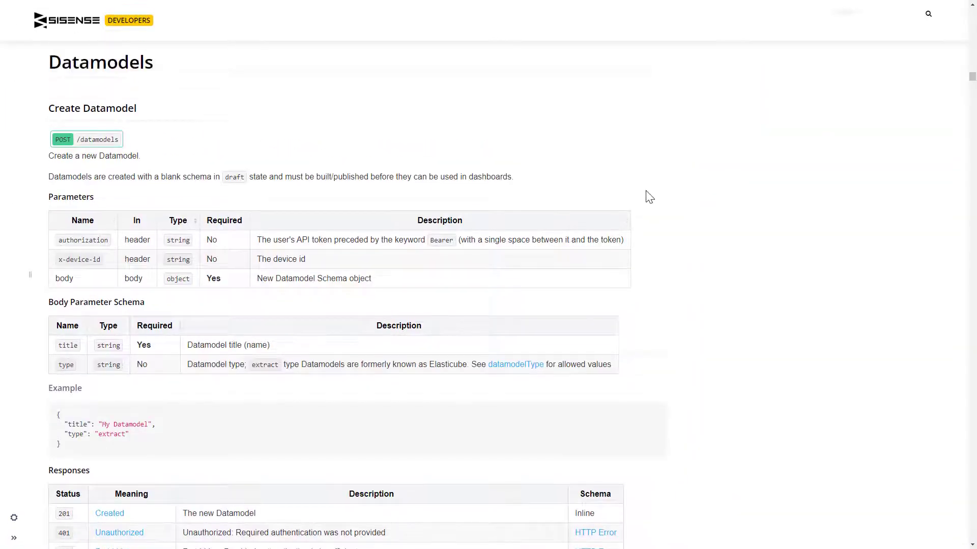
{"action": "mouse_move", "coordinate": [657, 199]}
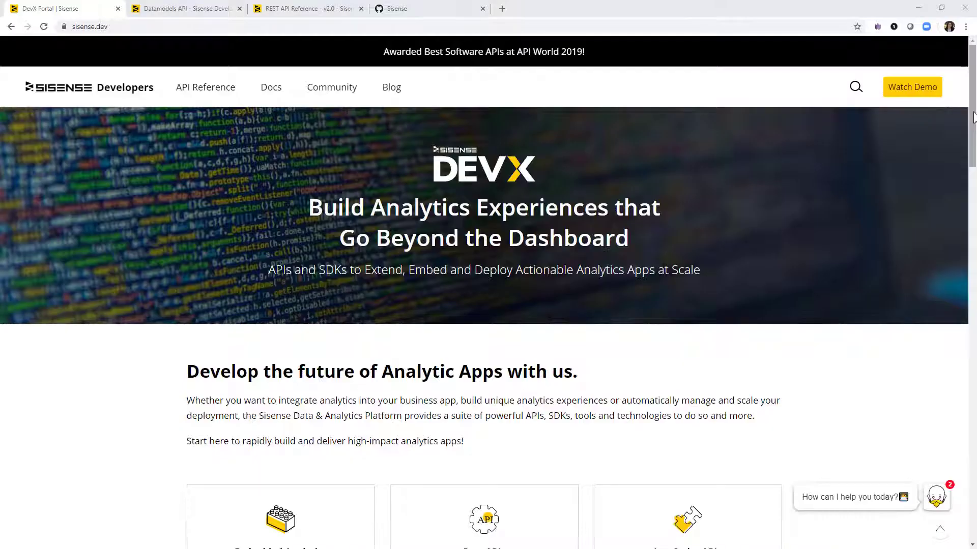
Reach the REST APIs getting-started guide on sisense.dev, then its REST API Reference page.
{"action": "scroll", "scroll_direction": "down", "scroll_amount": 3}
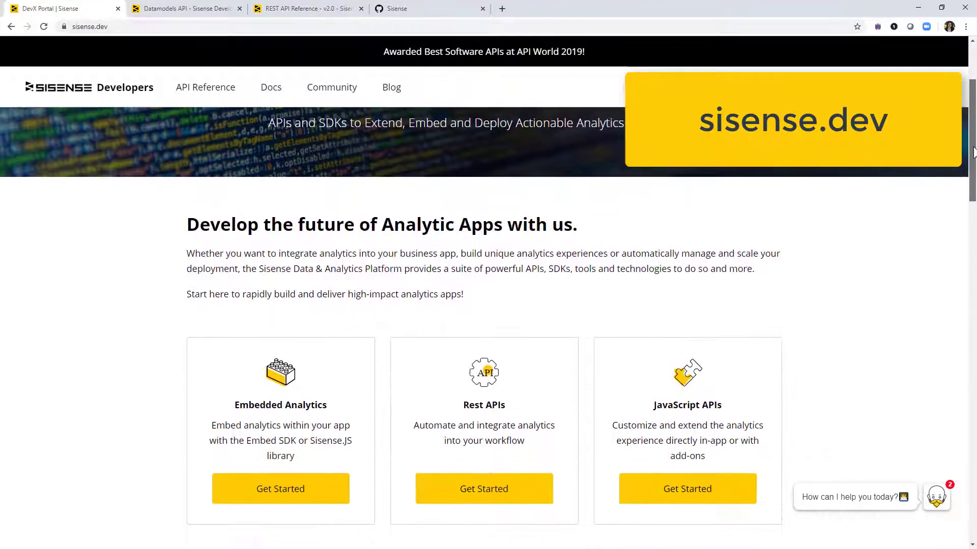
{"action": "scroll", "scroll_direction": "down", "scroll_amount": 3}
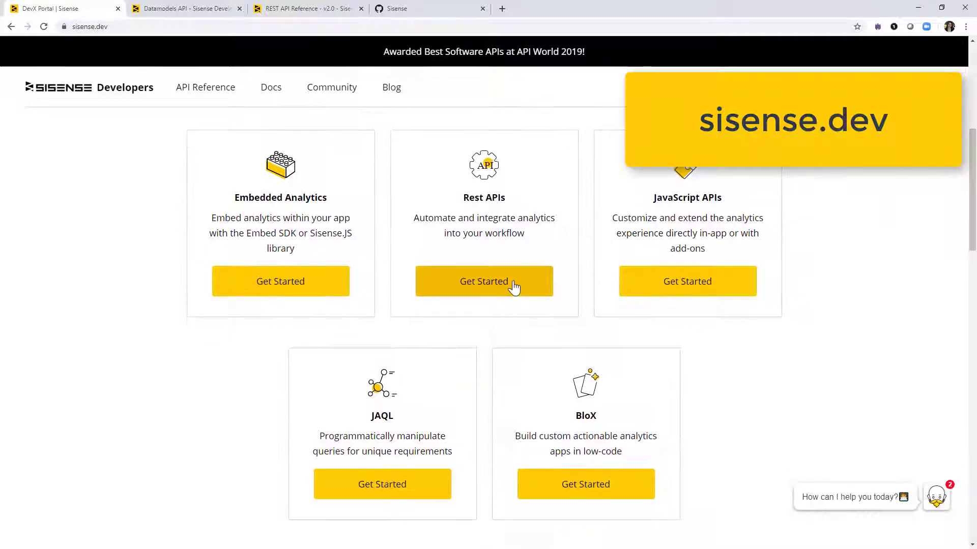
{"action": "left_click", "coordinate": [484, 281]}
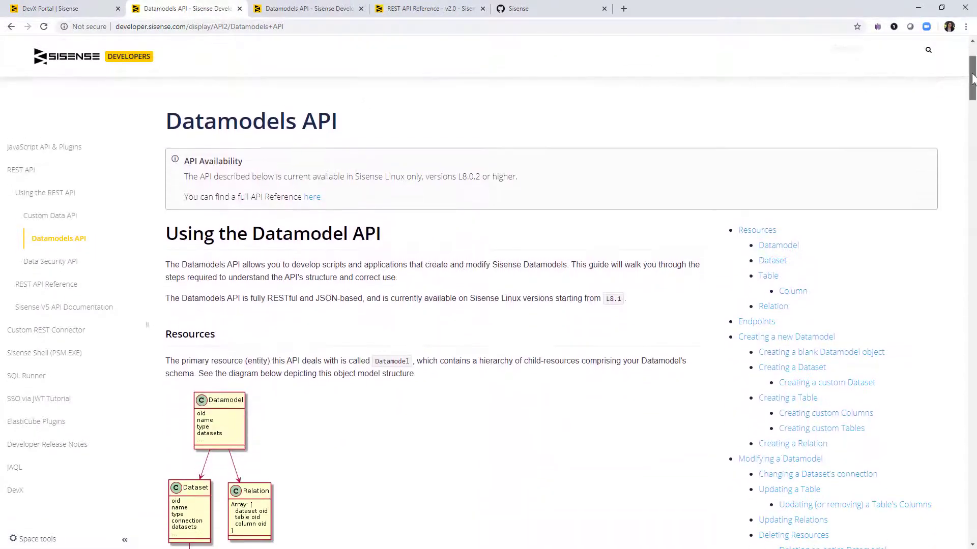
{"action": "scroll", "scroll_direction": "down", "scroll_amount": 3}
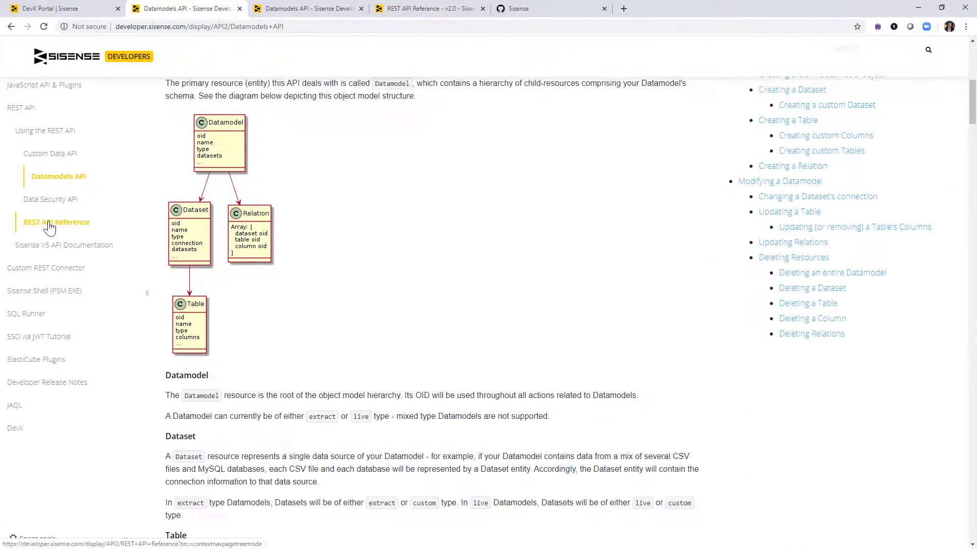
{"action": "left_click", "coordinate": [57, 222]}
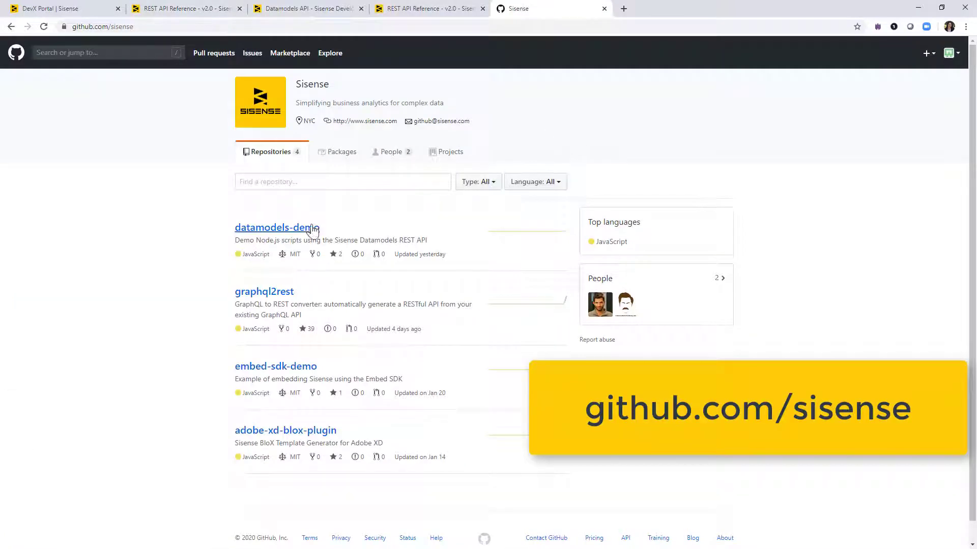
View the sisense/datamodels-demo repository's script files and README.
{"action": "left_click", "coordinate": [276, 227]}
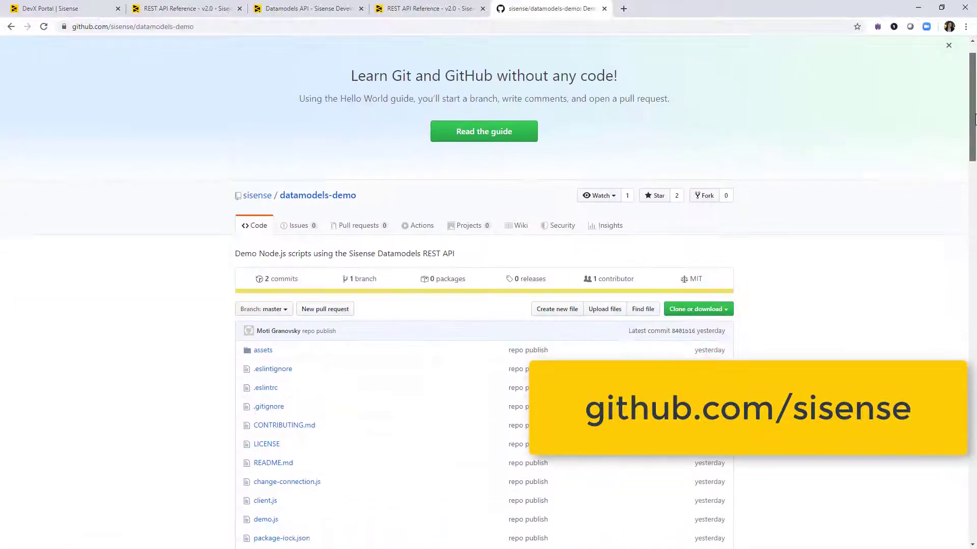
{"action": "scroll", "scroll_direction": "down", "scroll_amount": 3}
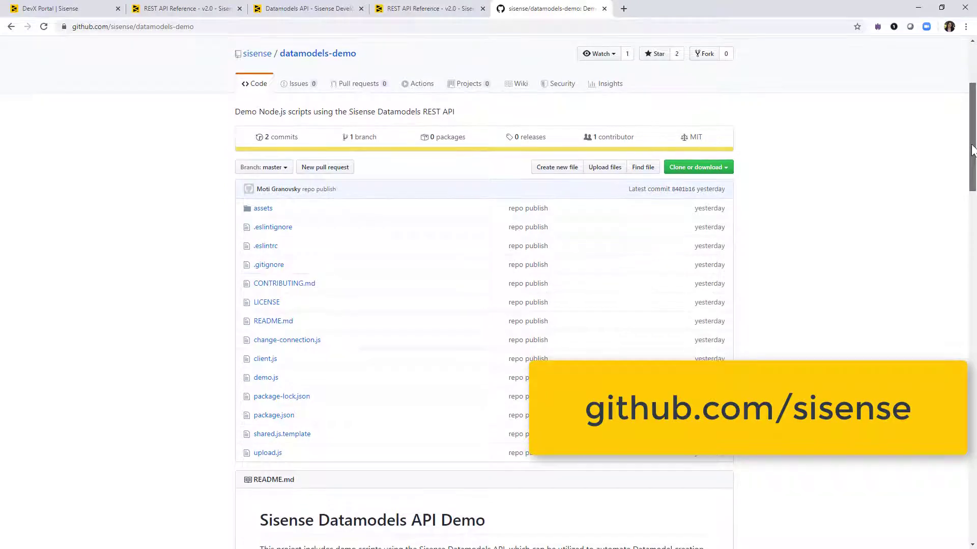